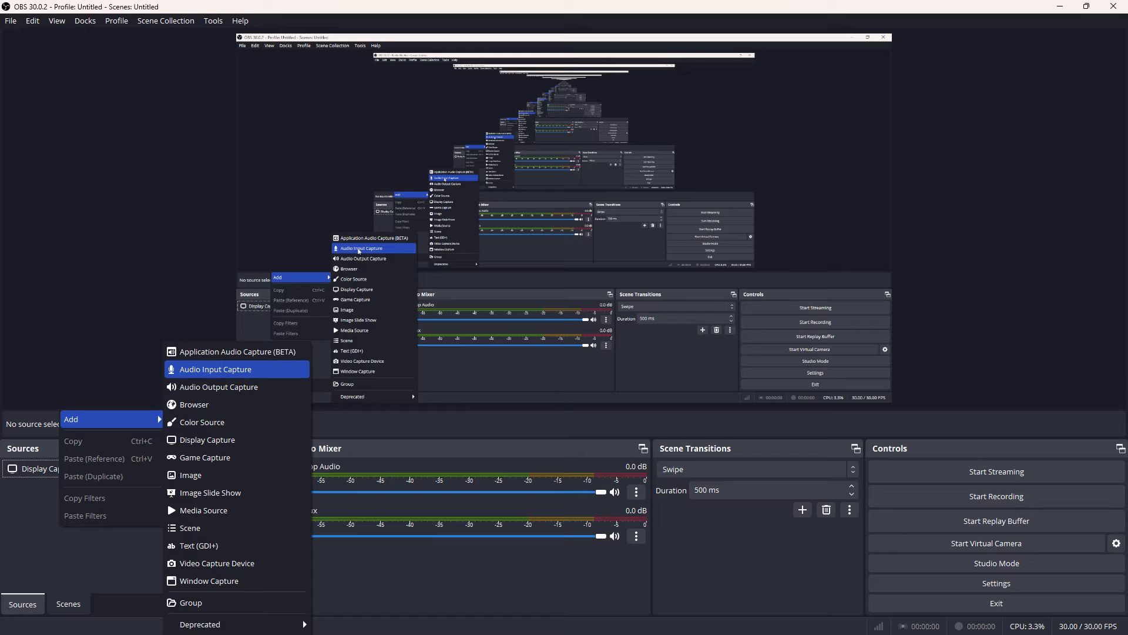
- Add an Audio Input Capture source using the USB PnP microphone
{"action": "left_click", "coordinate": [214, 368]}
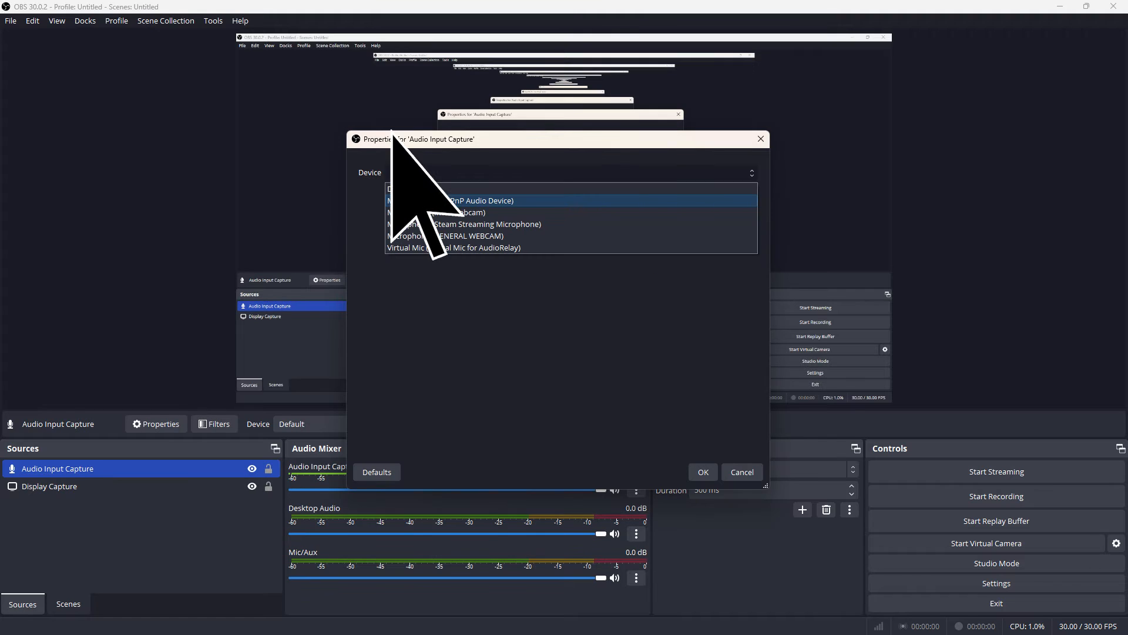
{"action": "left_click", "coordinate": [482, 200]}
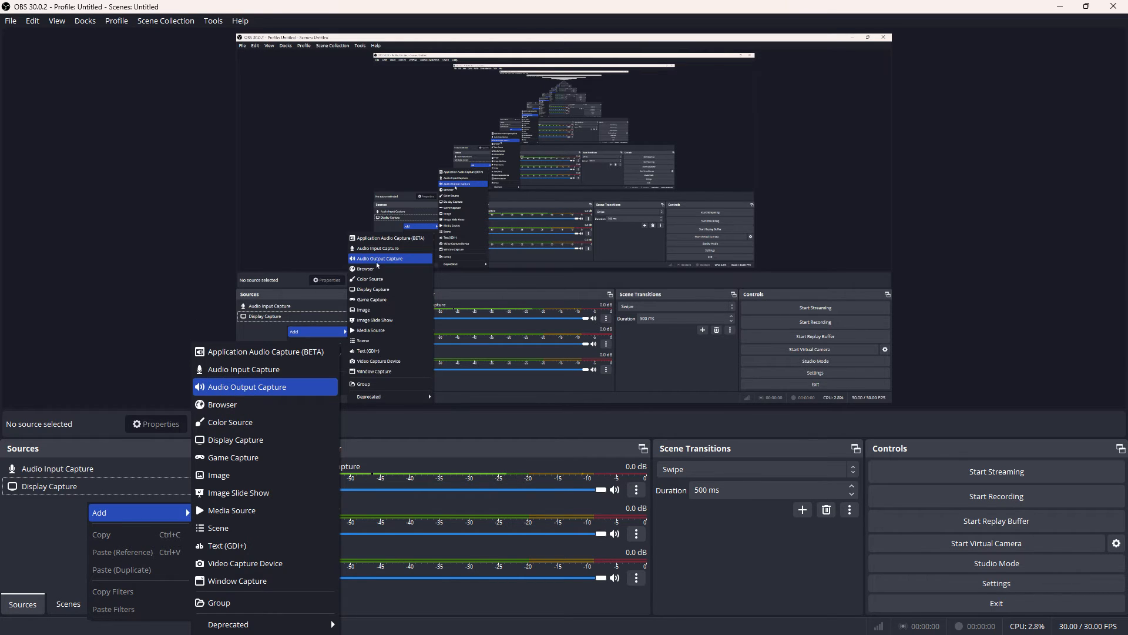
- Add an Audio Output Capture source capturing Headphones (High Definition Audio Device)
{"action": "left_click", "coordinate": [246, 387]}
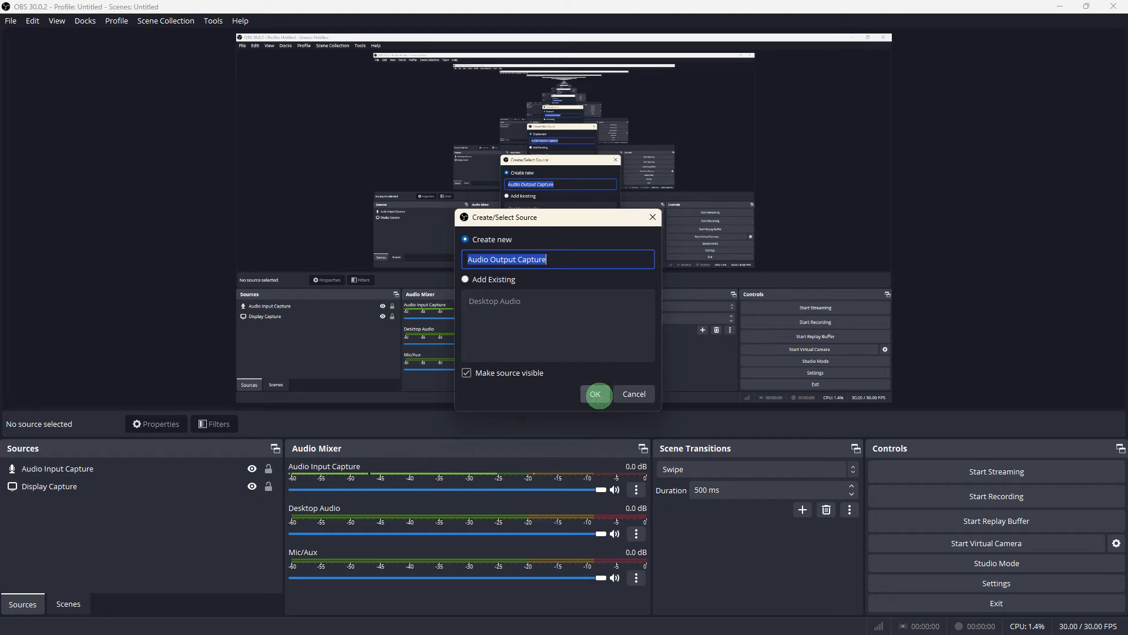
{"action": "left_click", "coordinate": [594, 394]}
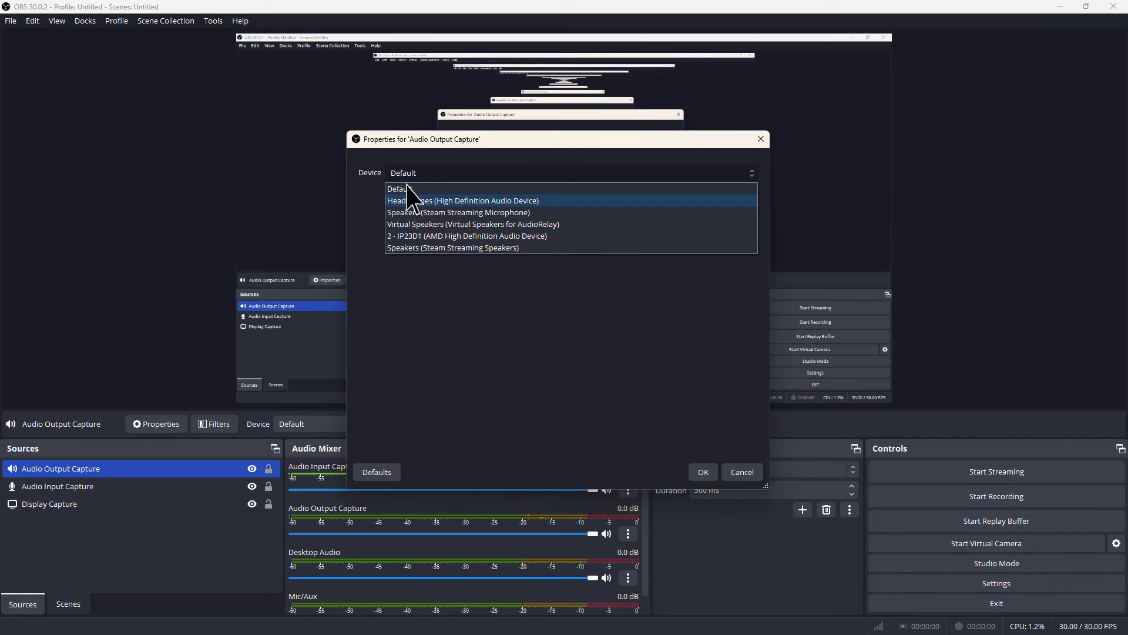
{"action": "left_click", "coordinate": [464, 199]}
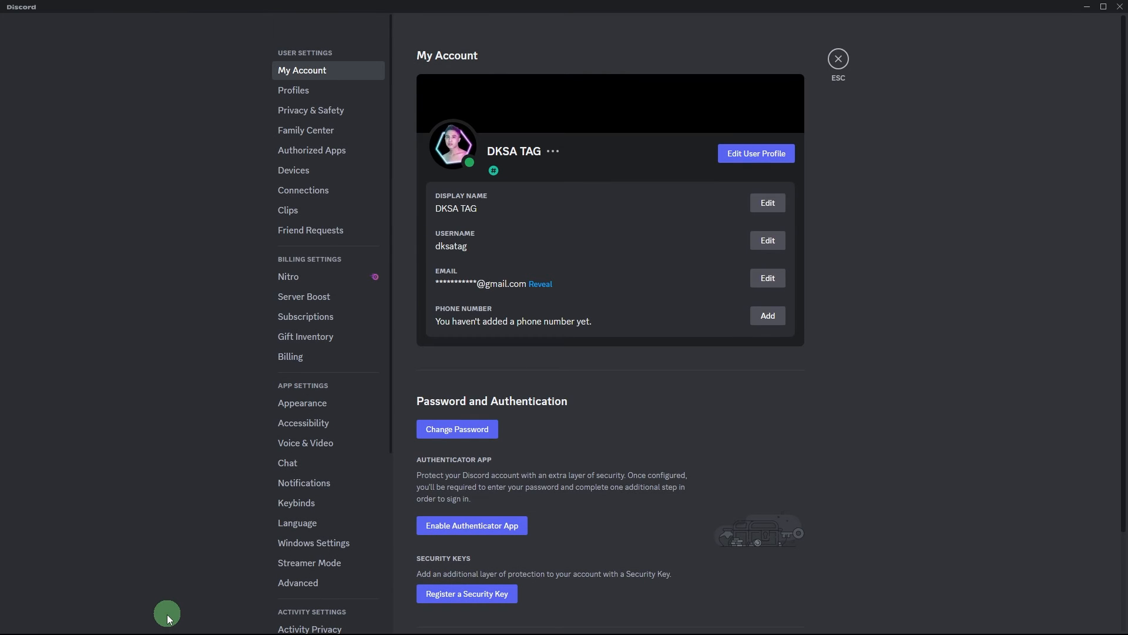
- In Voice & Video, set input to the USB PnP microphone and output to the headphones
{"action": "left_click", "coordinate": [305, 443]}
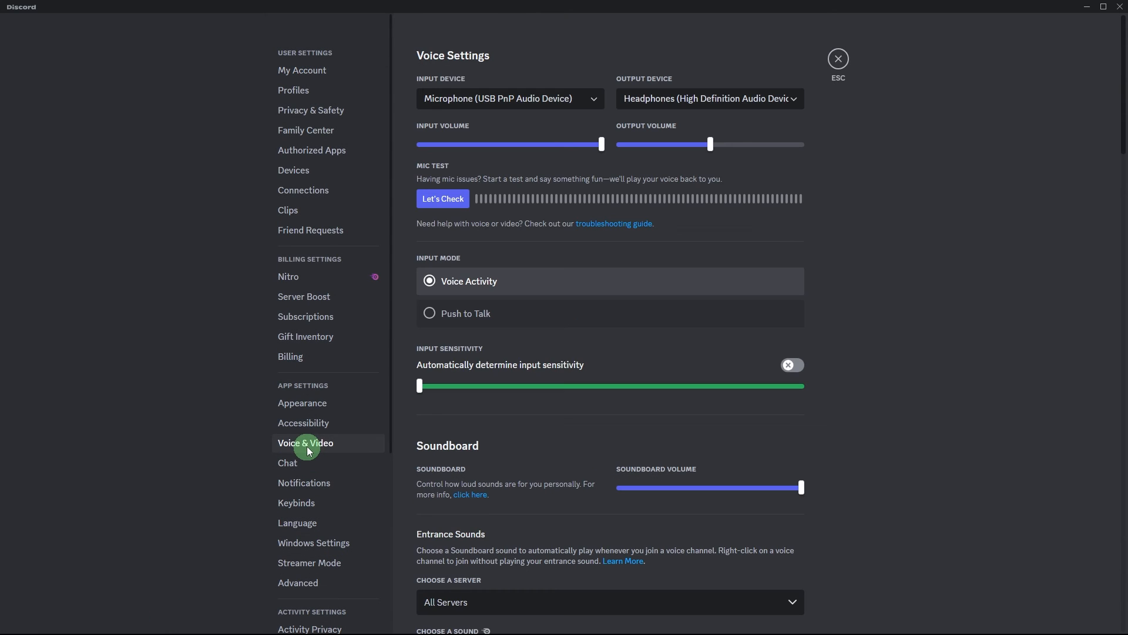
{"action": "left_click", "coordinate": [510, 99]}
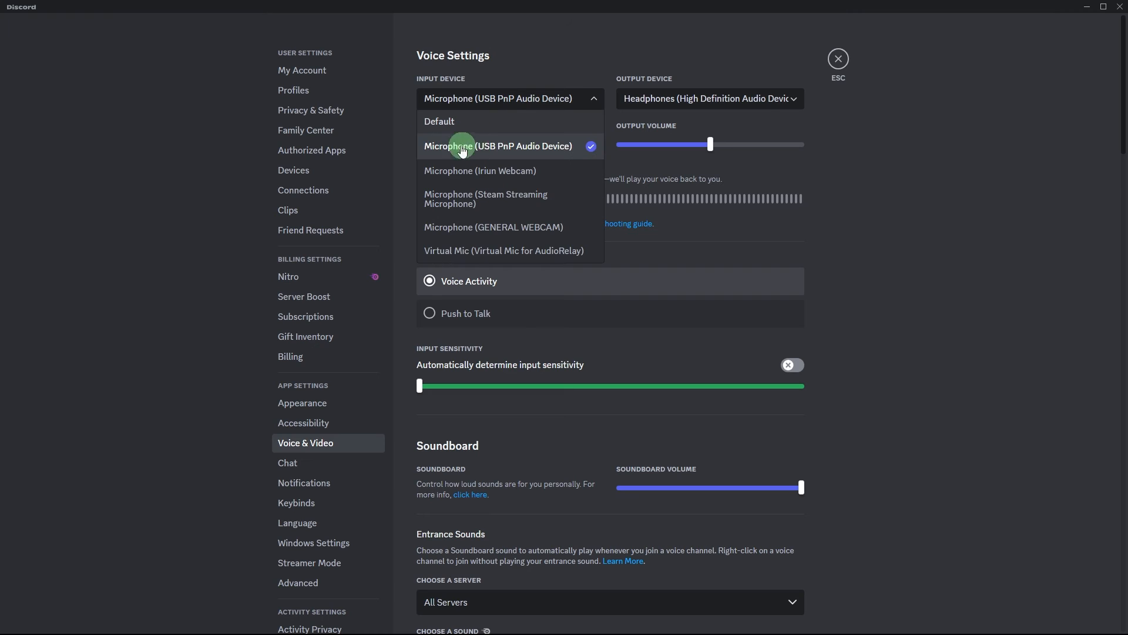
{"action": "left_click", "coordinate": [708, 98]}
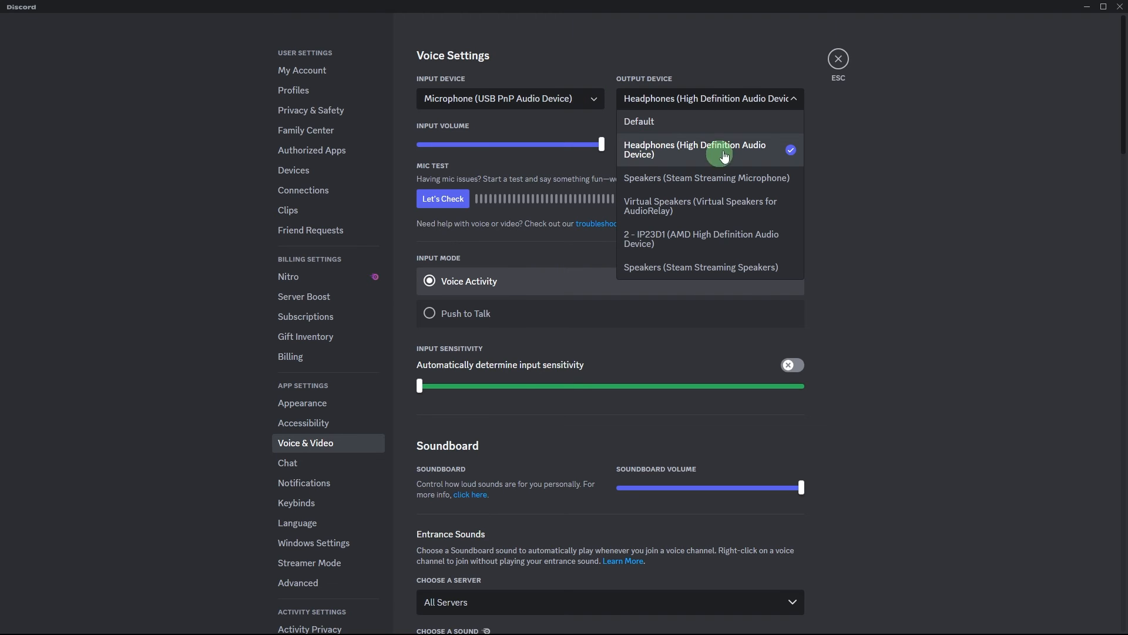
{"action": "left_click", "coordinate": [694, 148]}
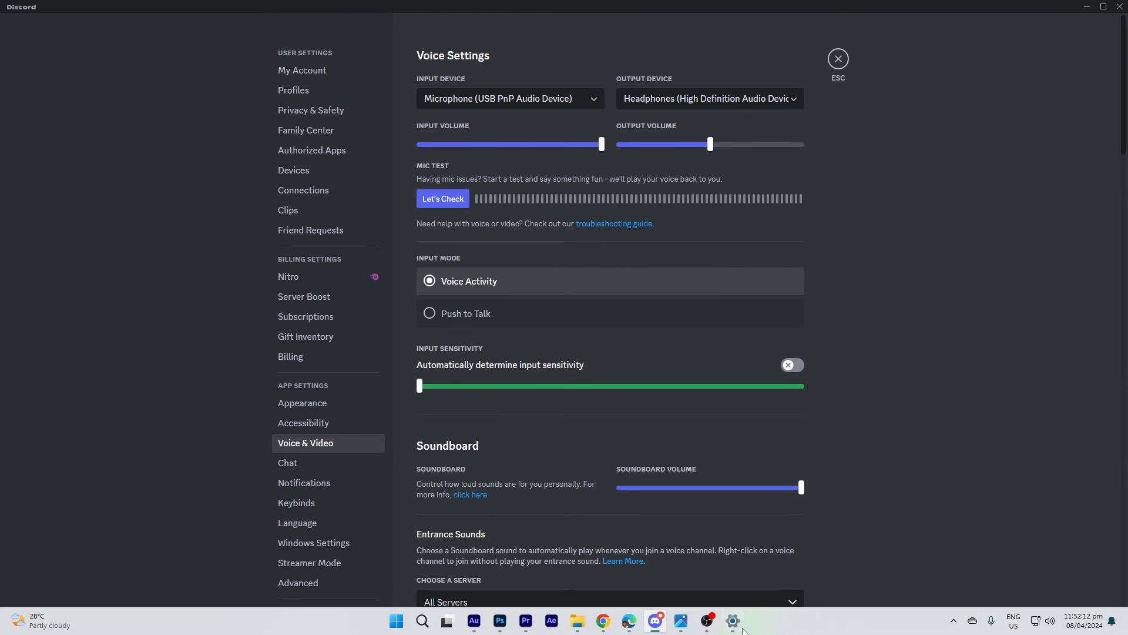
- Open the Windows Settings Volume mixer to check Discord's headphone and microphone devices
{"action": "left_click", "coordinate": [733, 620]}
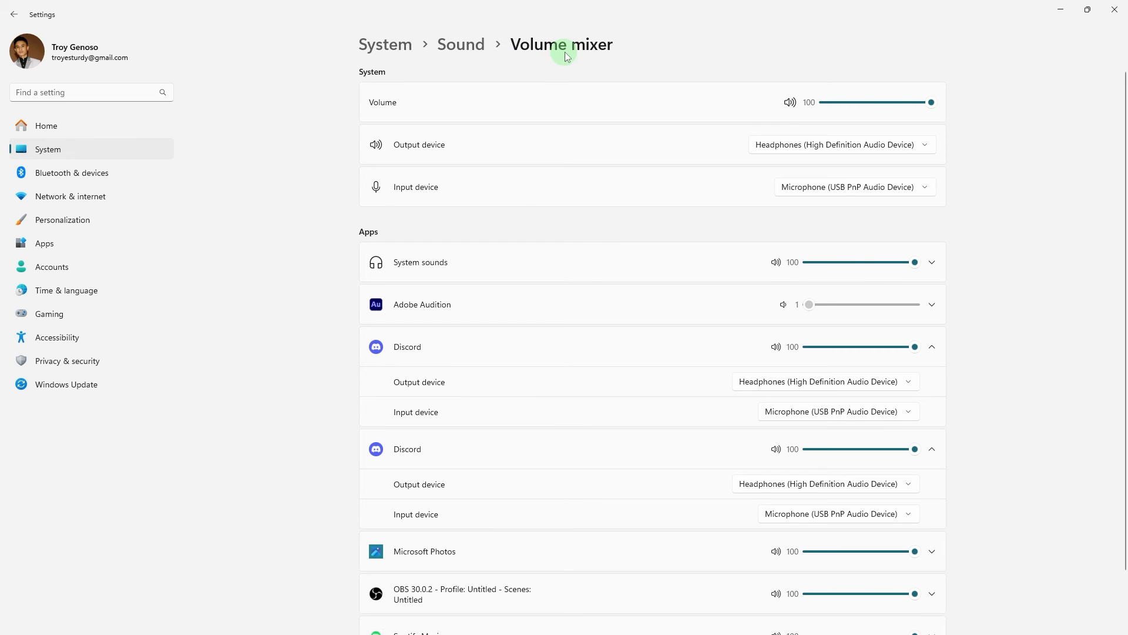
{"action": "mouse_move", "coordinate": [760, 363]}
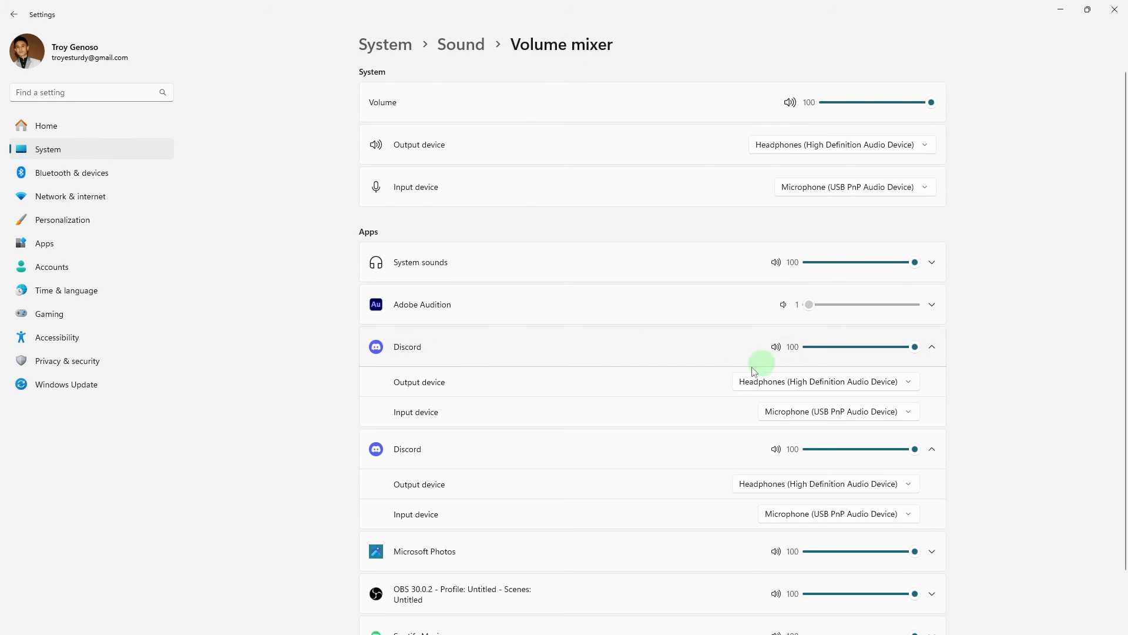
{"action": "mouse_move", "coordinate": [494, 414]}
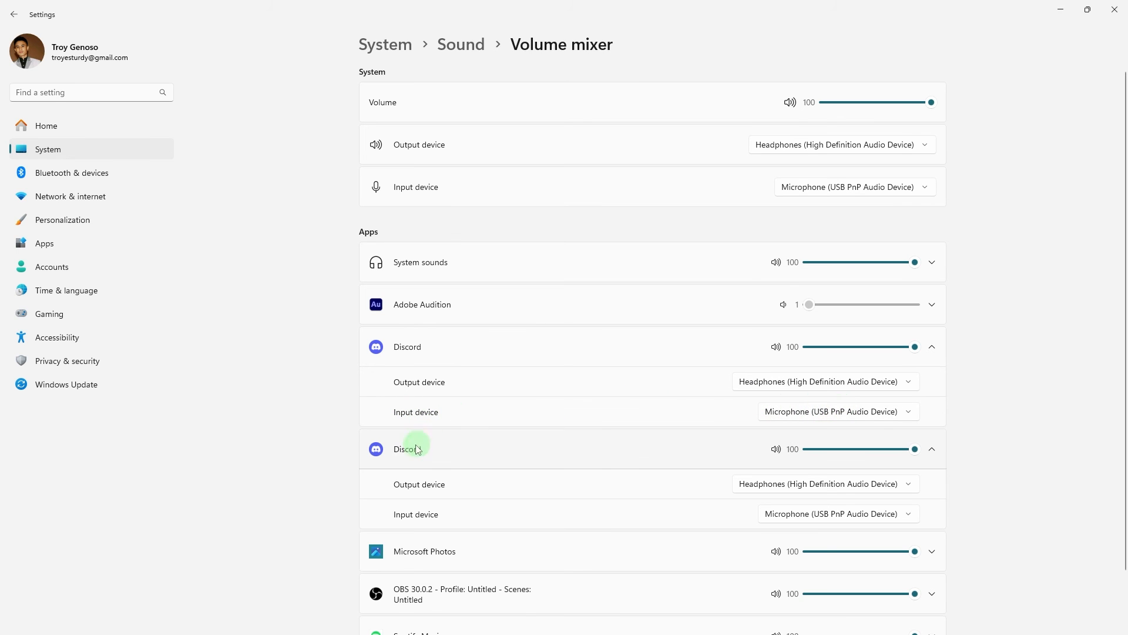
{"action": "mouse_move", "coordinate": [768, 523]}
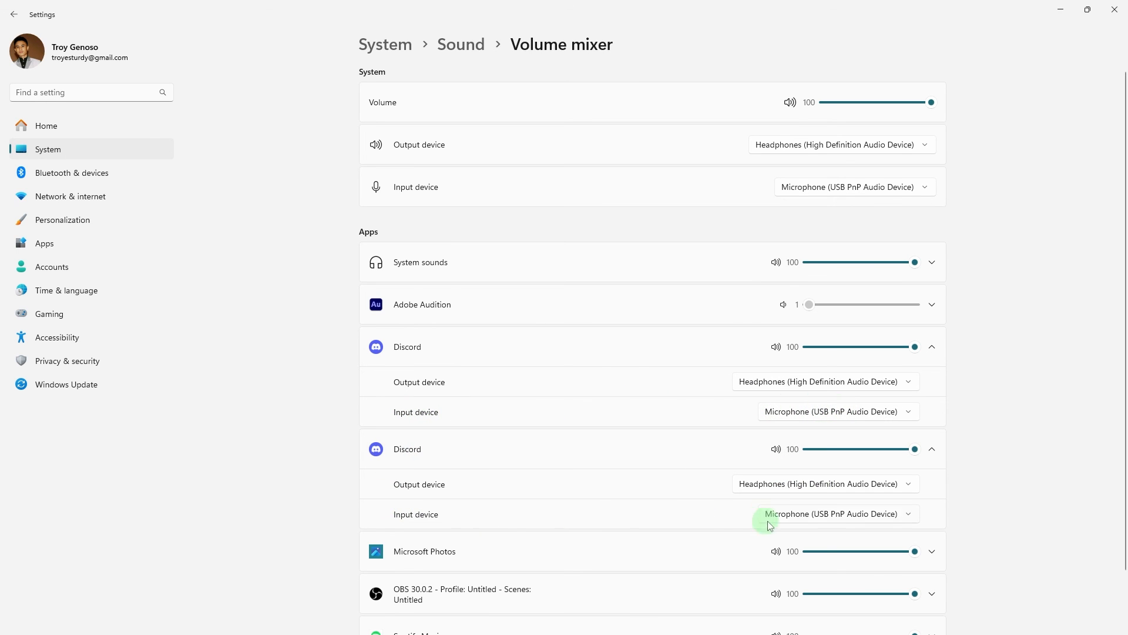